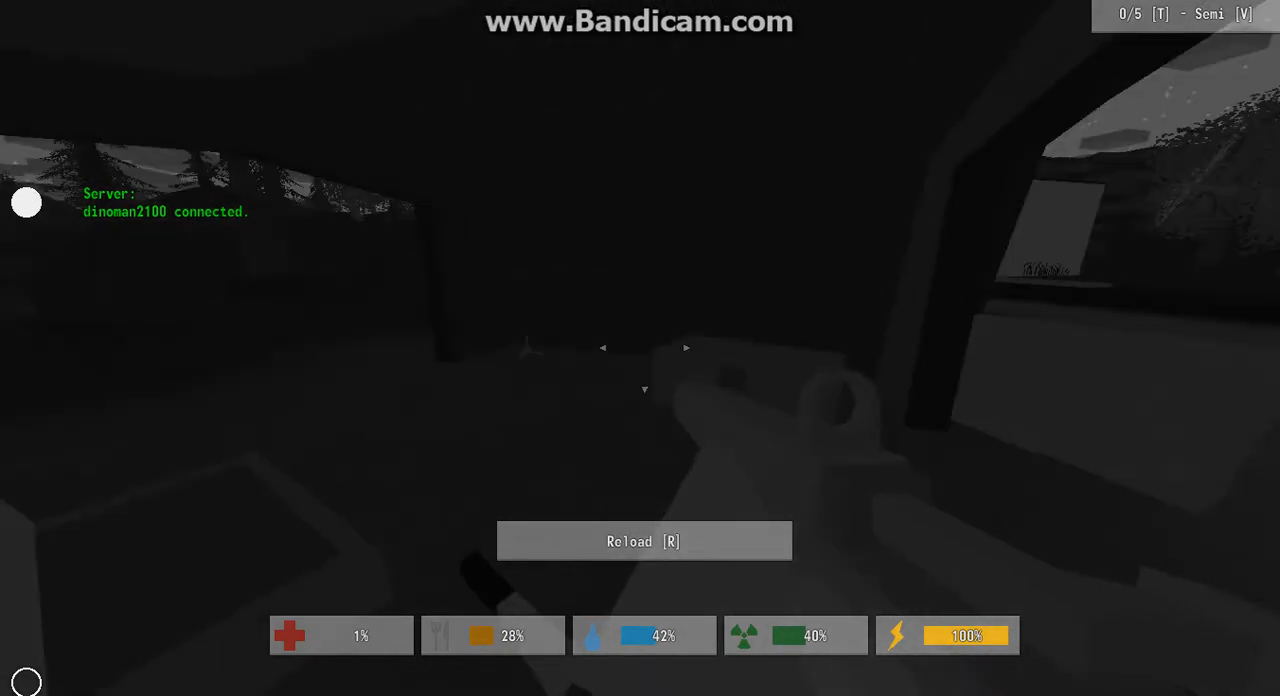
# Step: Equip the bat in place of the empty rifle and walk toward the open doorway
pyautogui.press('i')
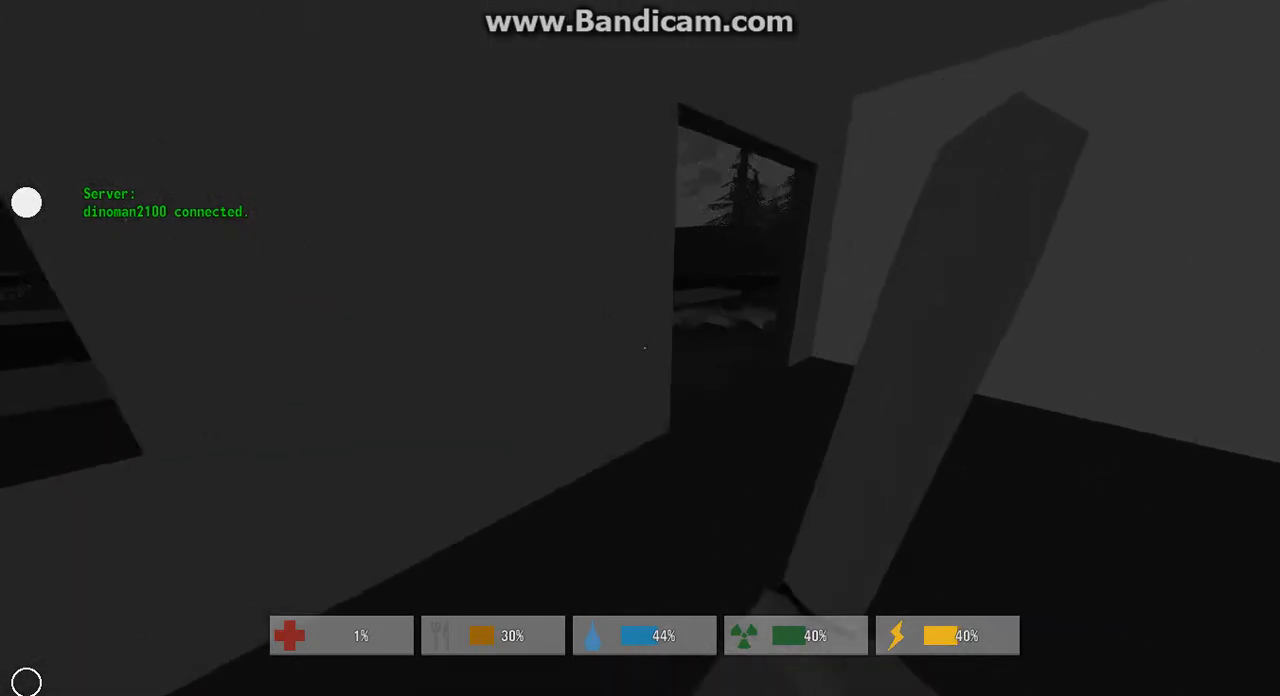
pyautogui.moveTo(640, 348)
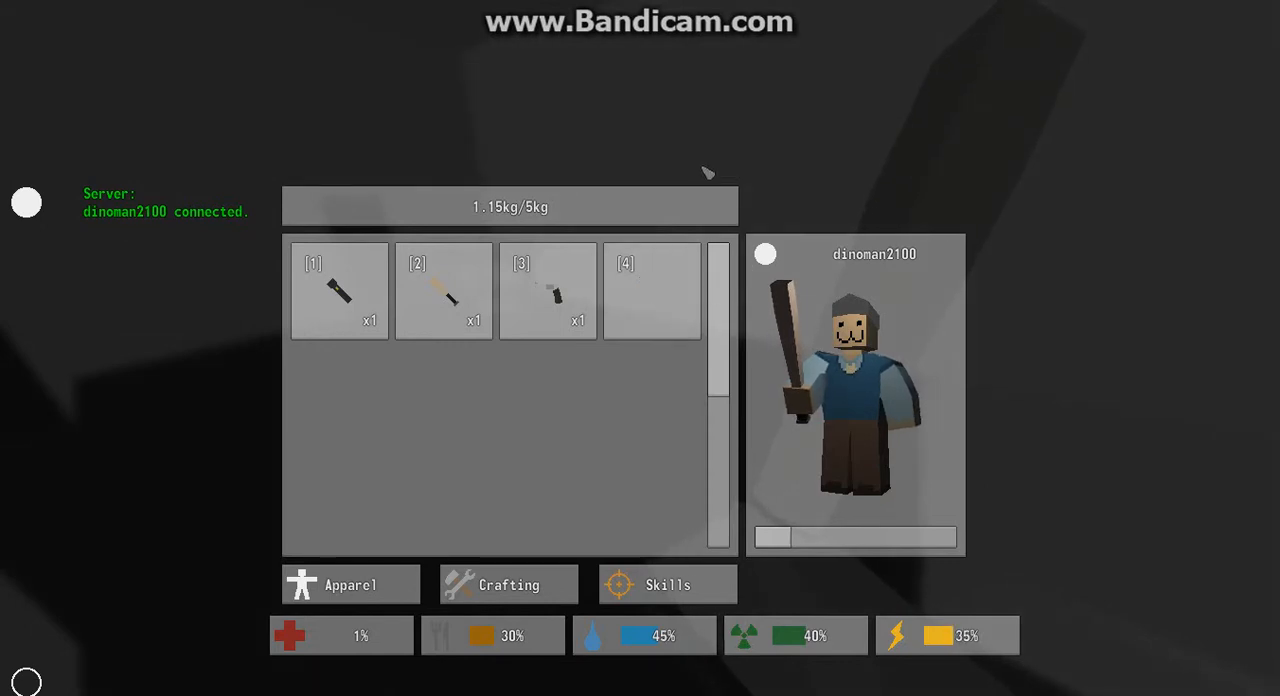
# Step: Review the inventory slots holding the flashlight, bat and six-round pistol
pyautogui.press('Tab')
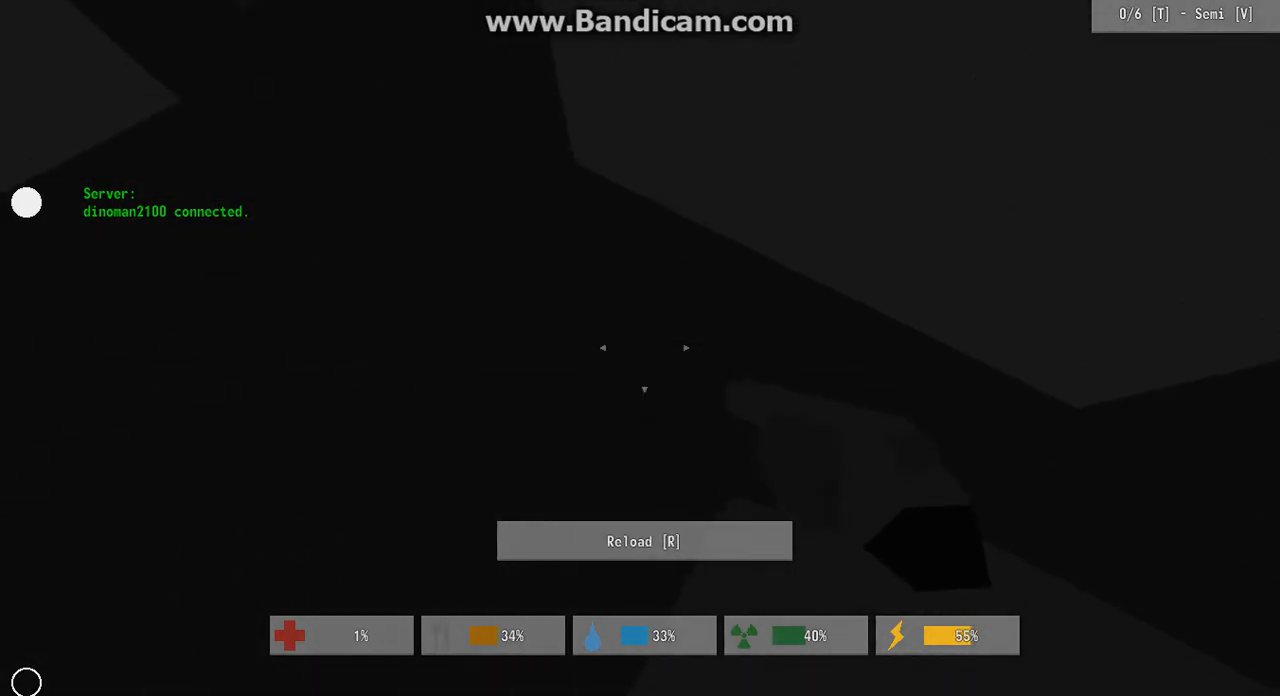
pyautogui.moveTo(640, 350)
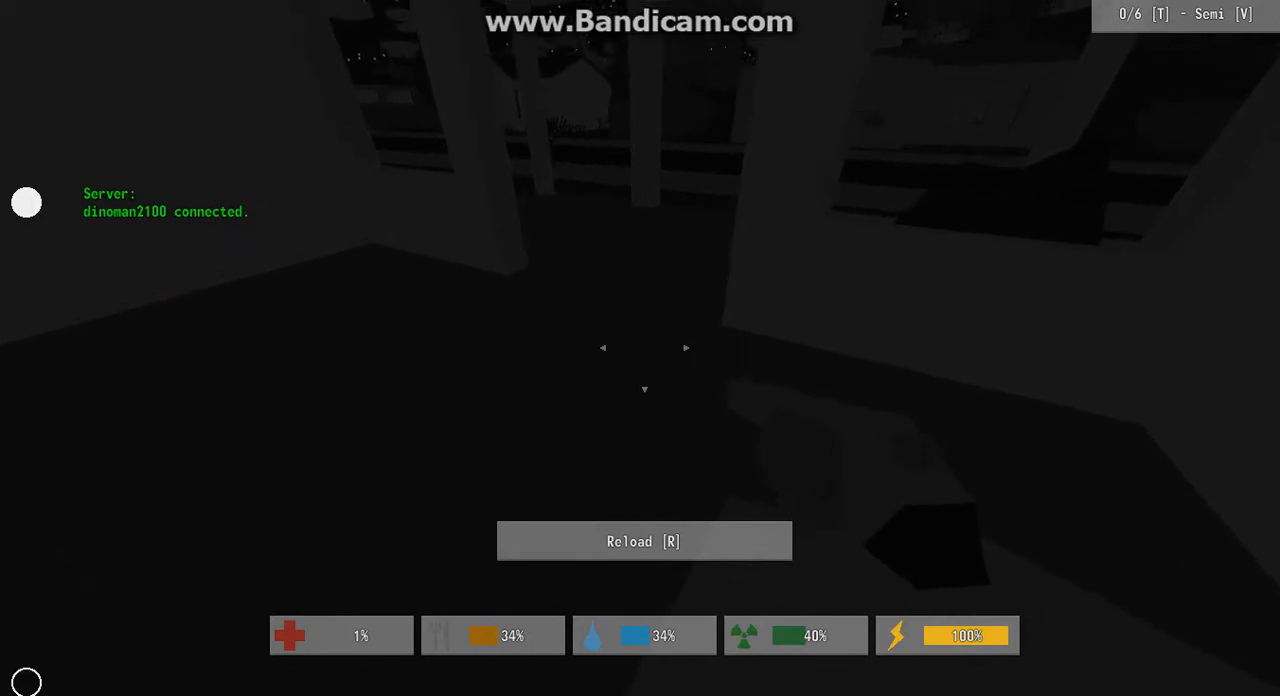
pyautogui.press('r')
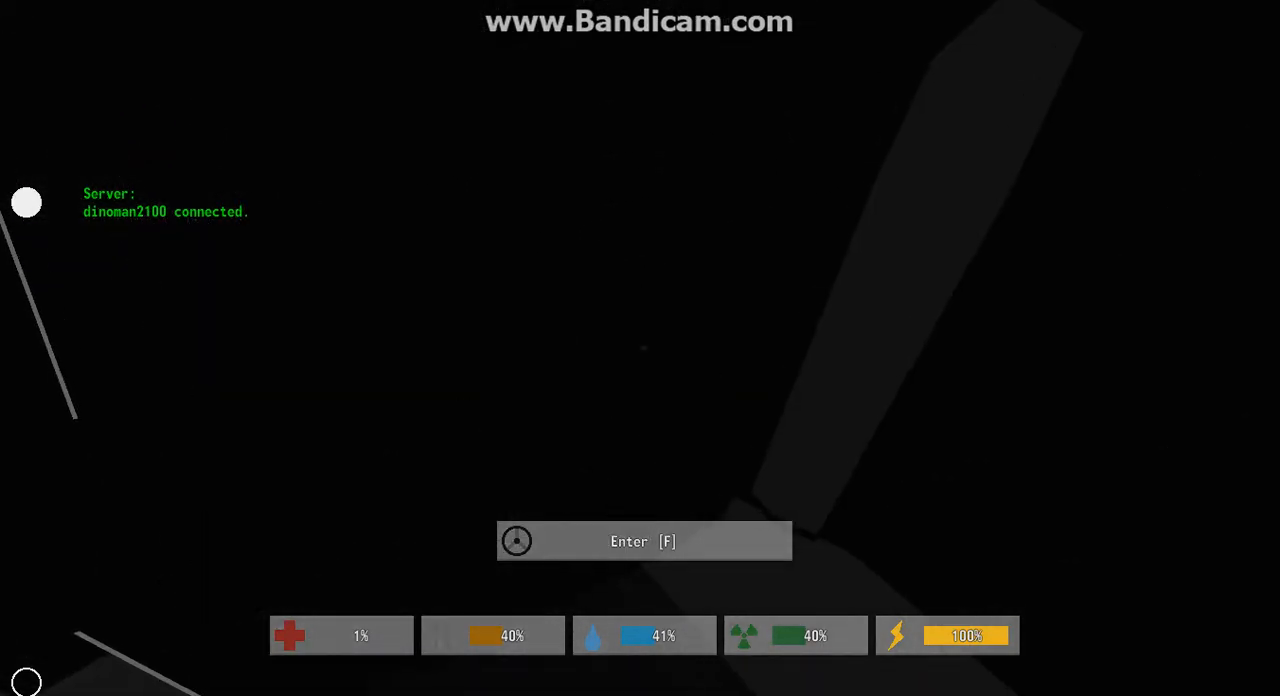
pyautogui.press('f')
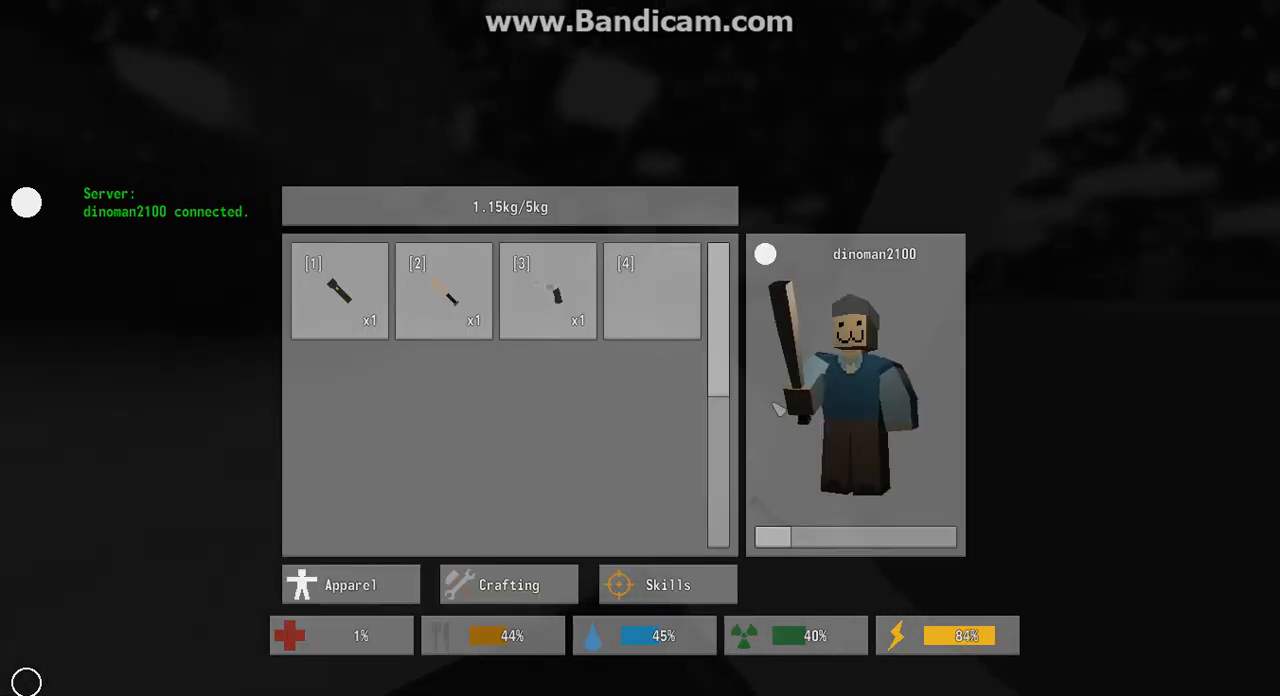
pyautogui.press('Tab')
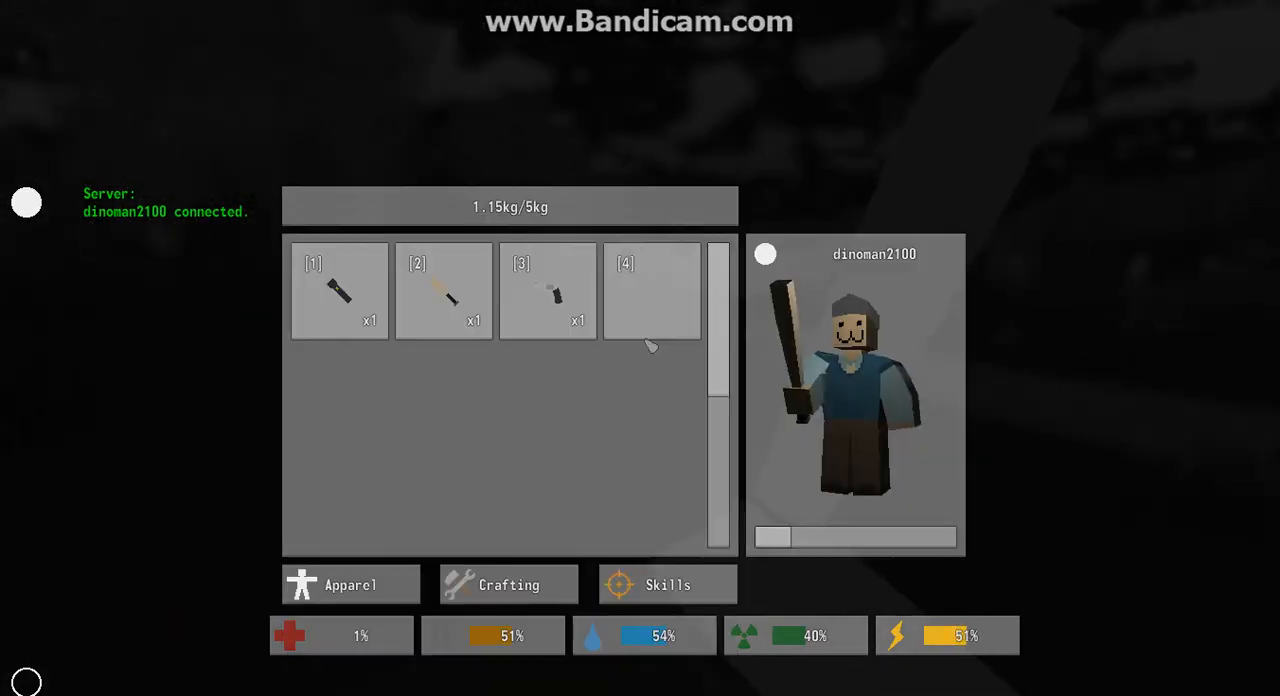
# Step: Show the skills list with Warrior and 44 experience available to spend
pyautogui.click(667, 585)
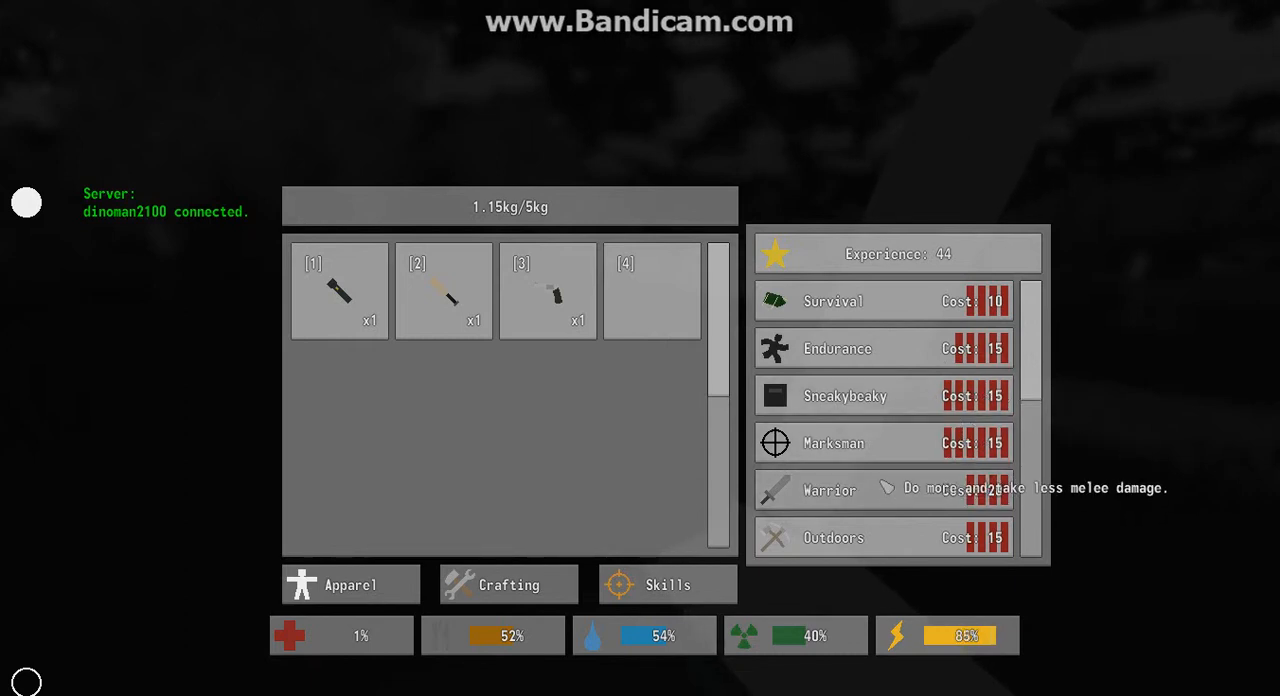
# Step: Respawn after the zombie mauling, starting at night with full health and stamina
pyautogui.click(880, 301)
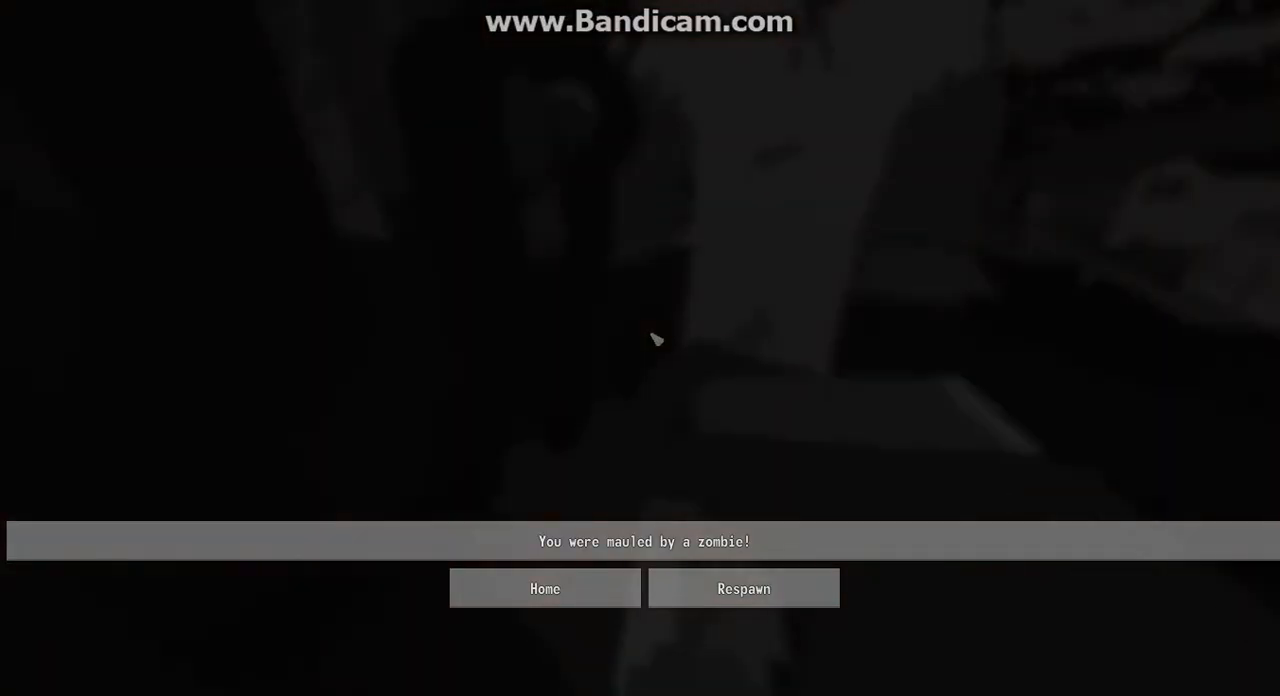
pyautogui.click(743, 588)
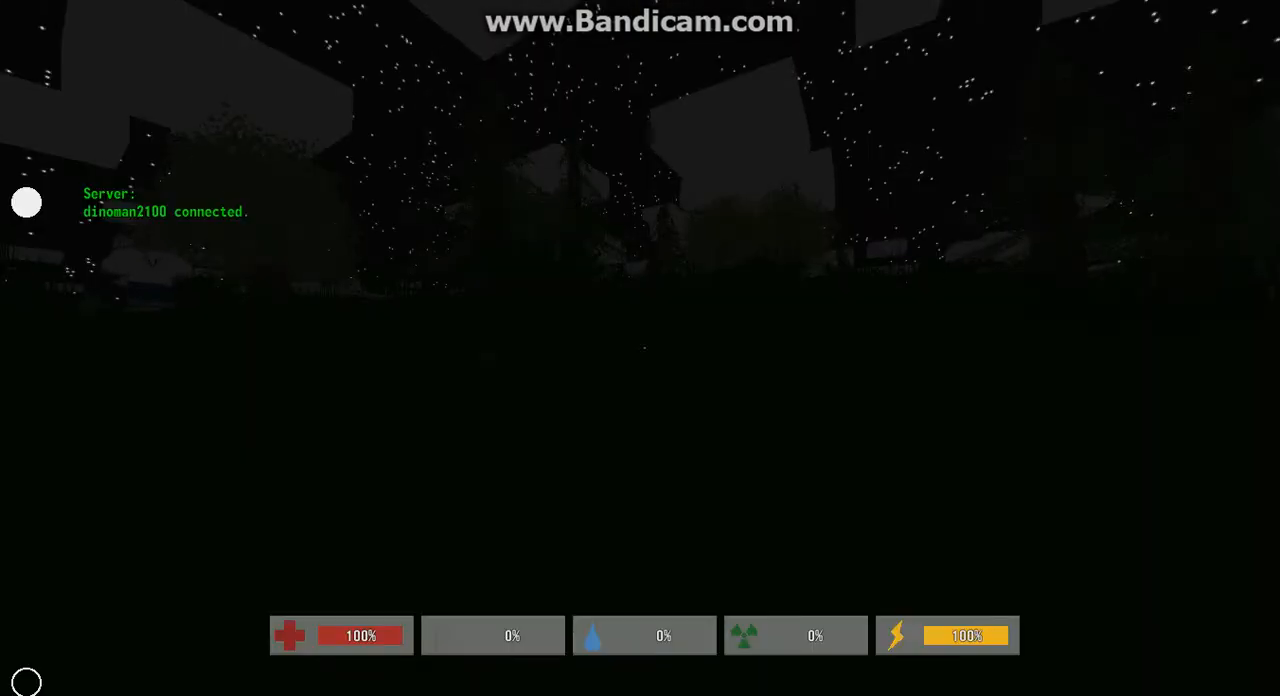